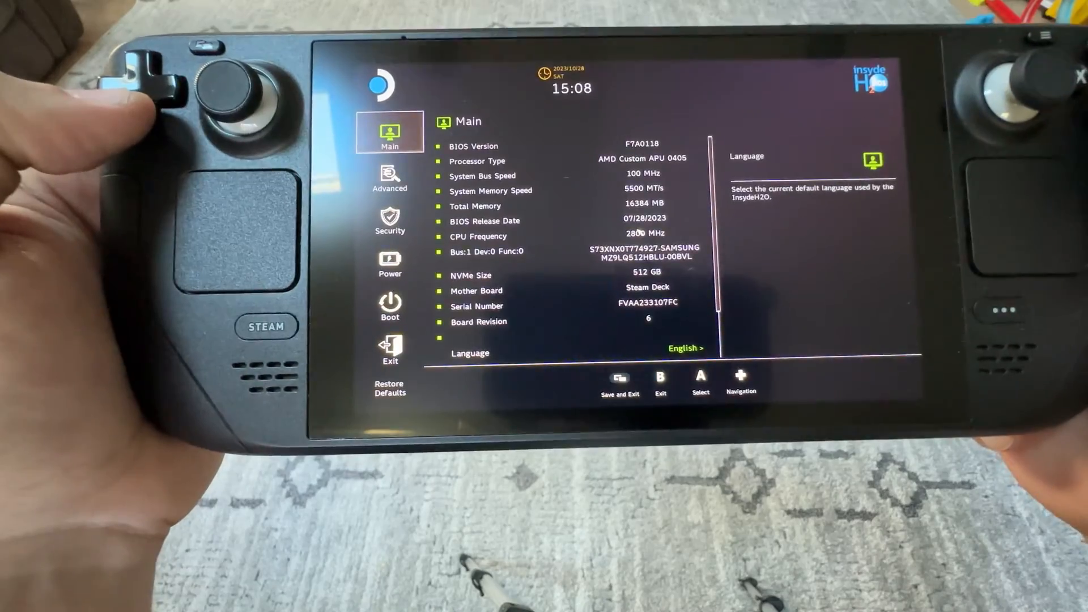
Step: Exit the InsydeH2O BIOS so the Deck boots into Game Mode's Epic Games page
left_click(390, 183)
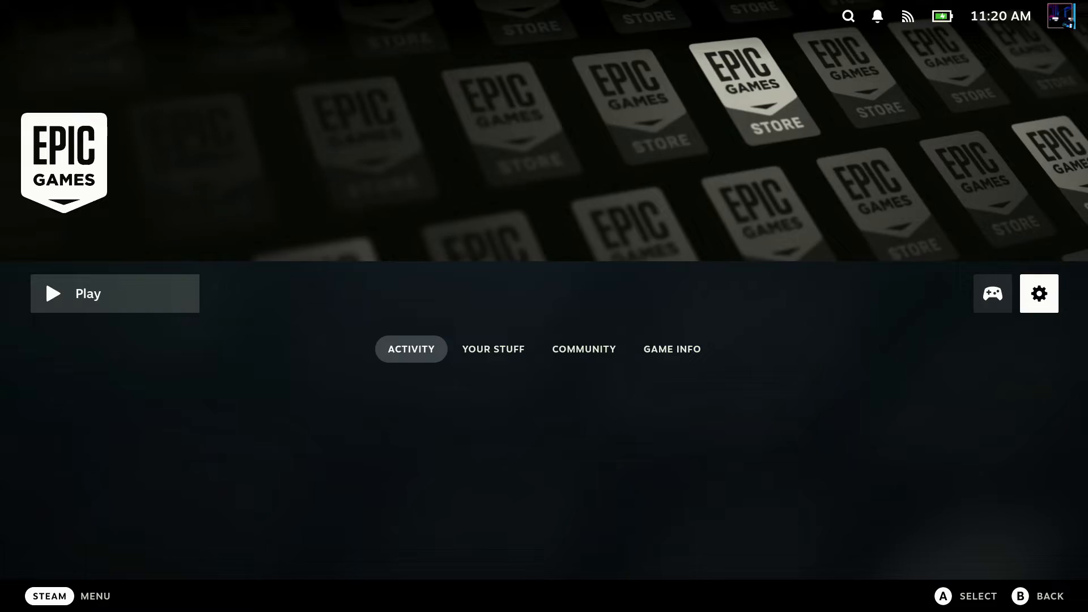
Step: Start the Epic Games Launcher with the green Play button in Game Mode
left_click(1038, 293)
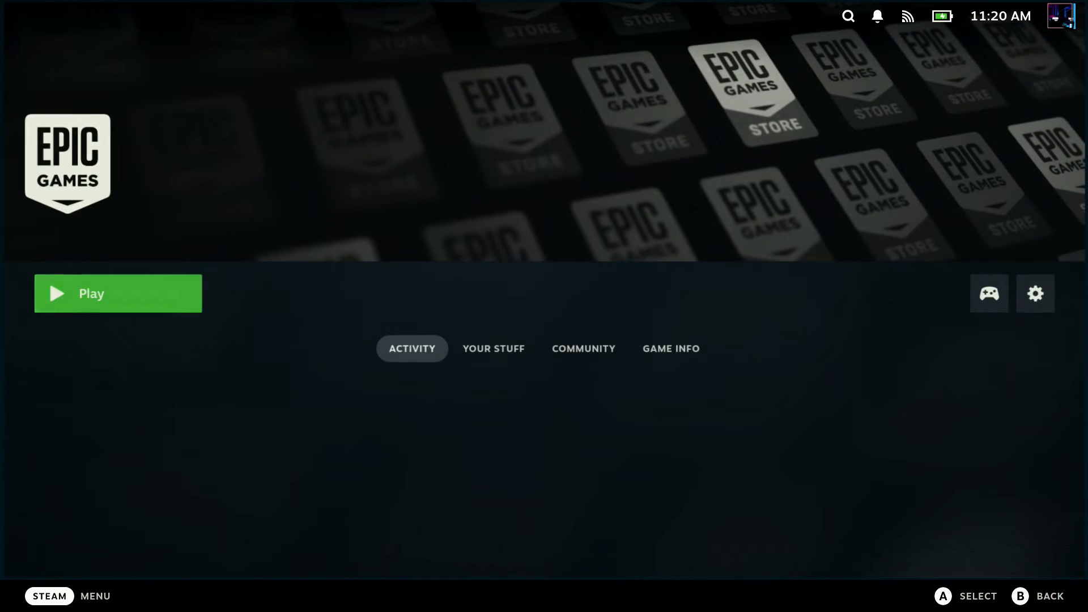
left_click(117, 293)
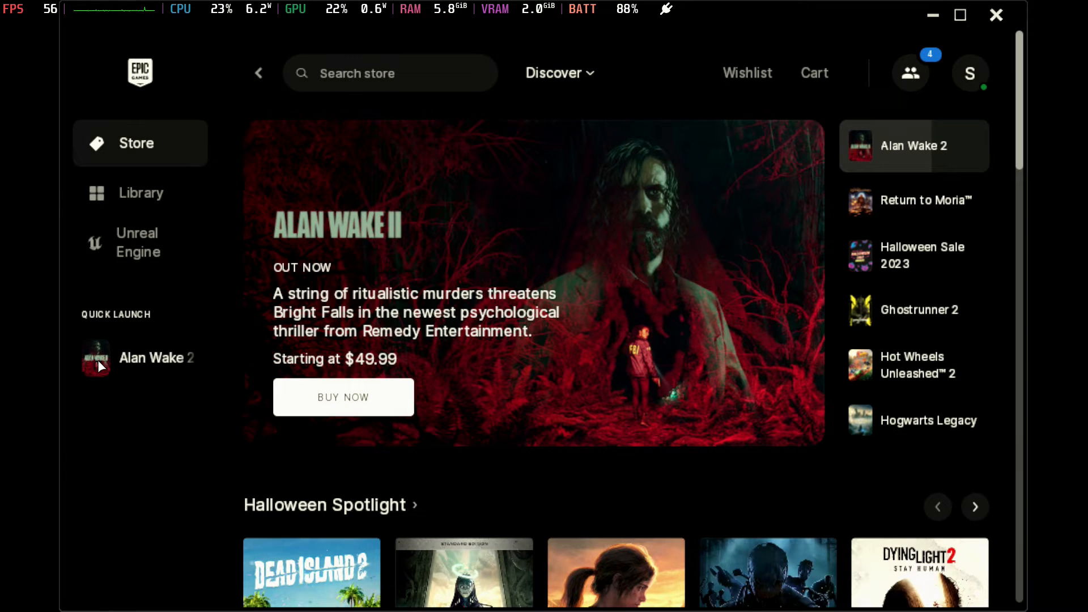
mouse_move(97, 361)
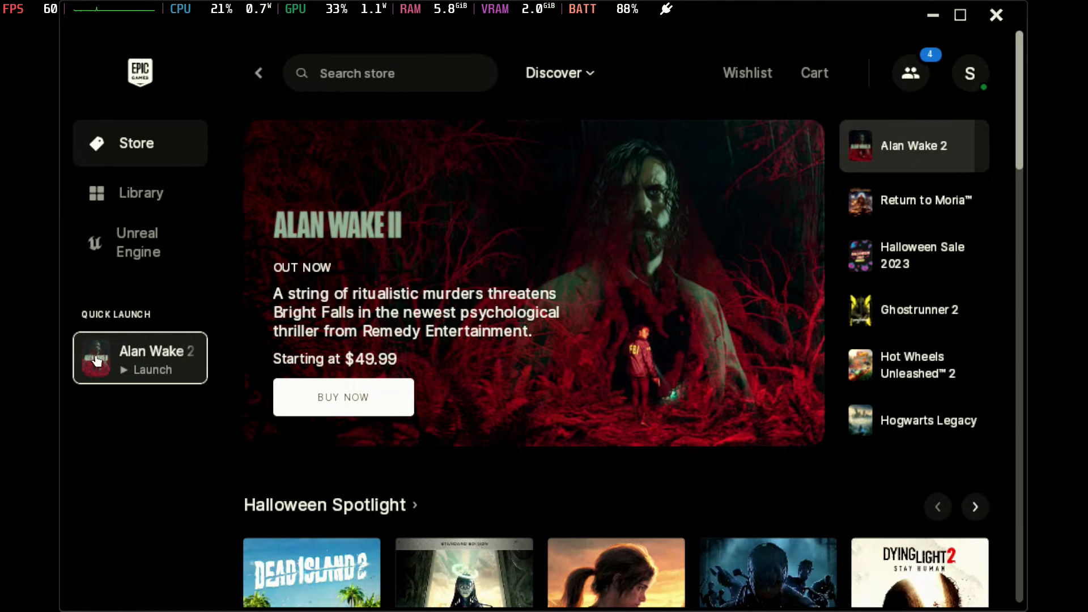
Step: Launch Alan Wake 2 from Quick Launch and upload the newer local save to the cloud
left_click(152, 368)
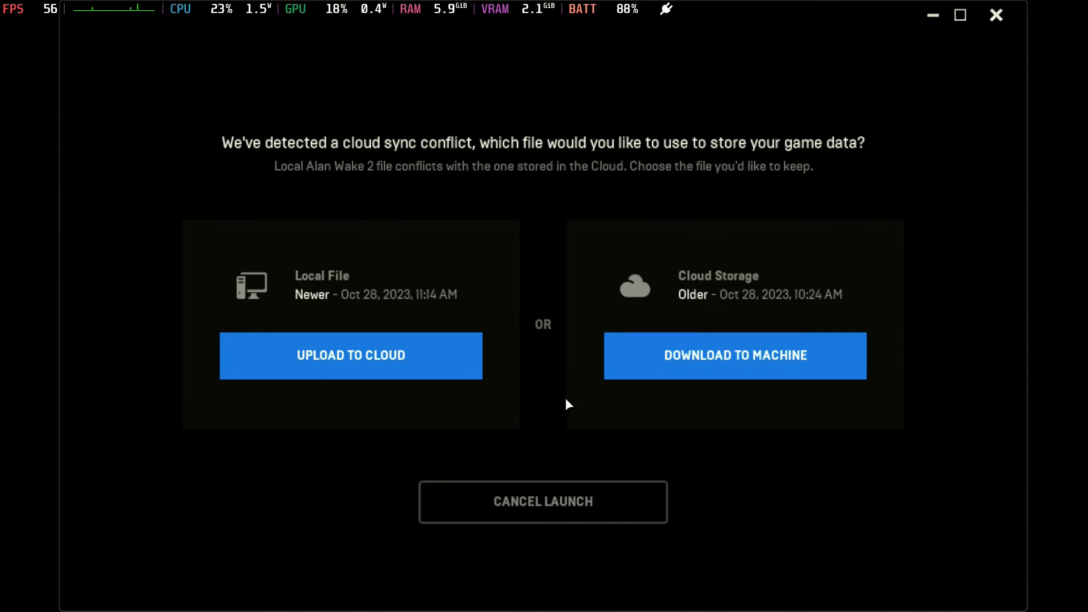
mouse_move(422, 356)
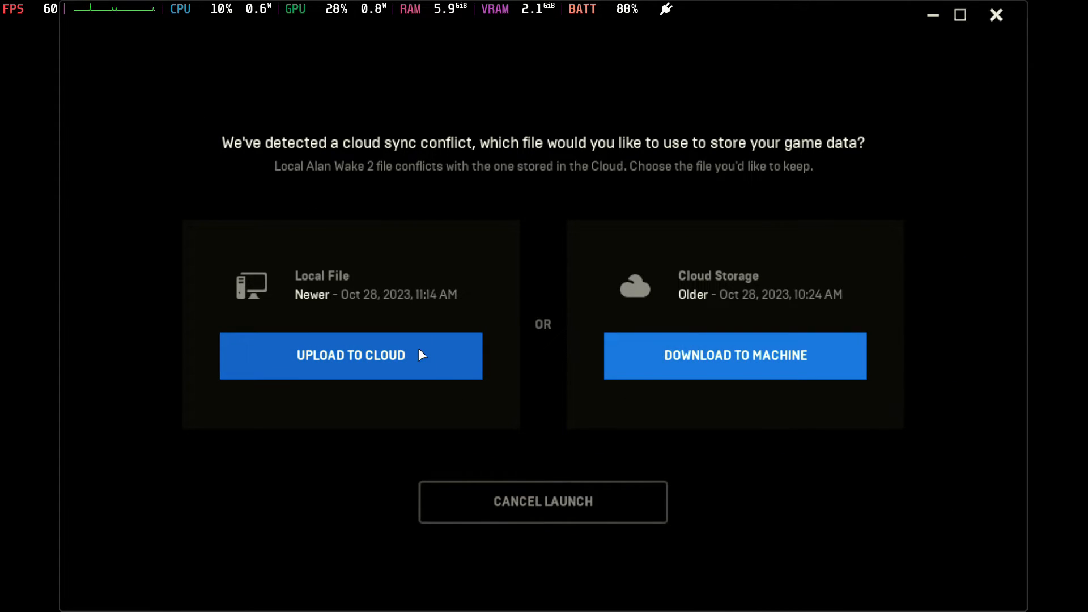
left_click(350, 356)
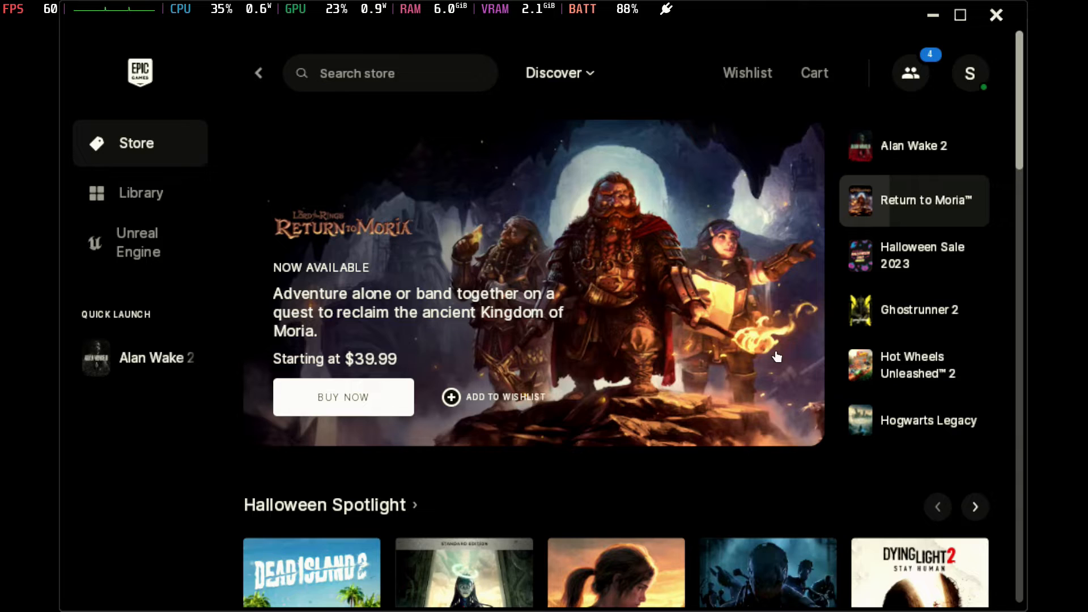
mouse_move(753, 328)
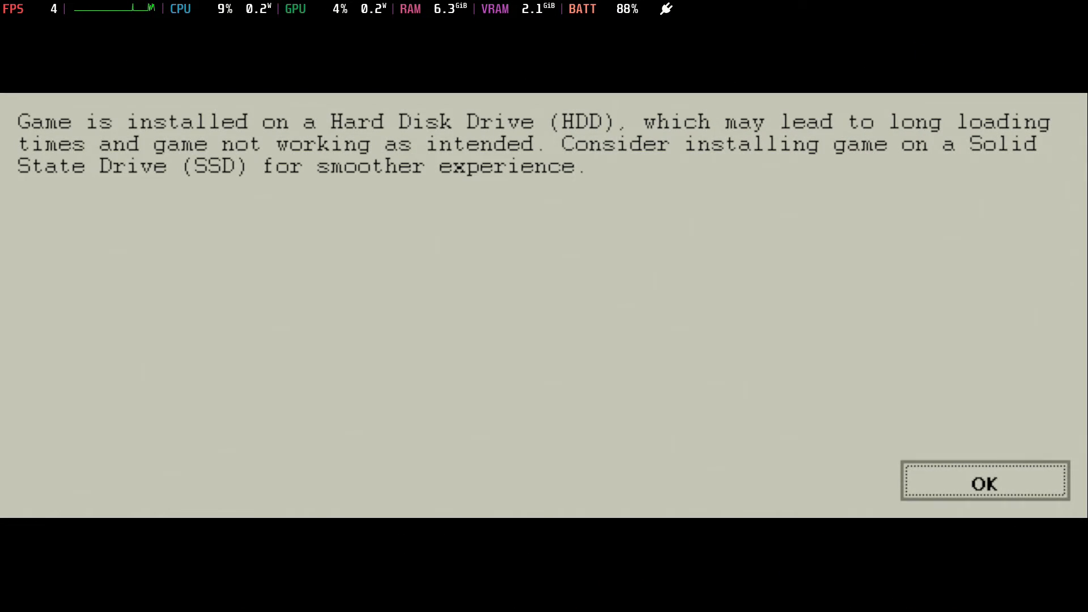
Step: Acknowledge the hard disk drive installation warning with OK
left_click(984, 482)
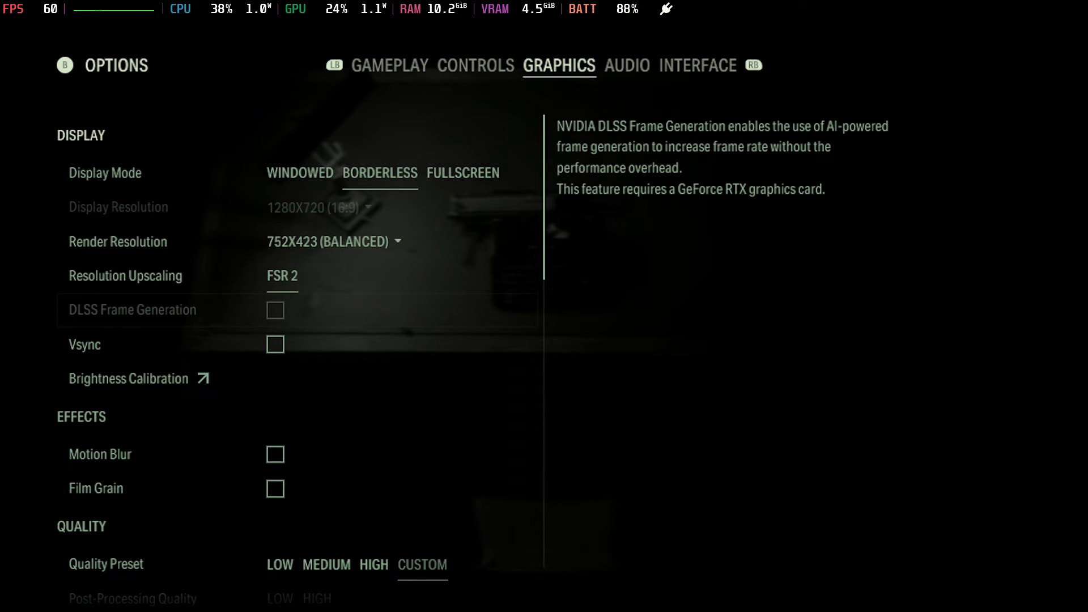
scroll("down", 3)
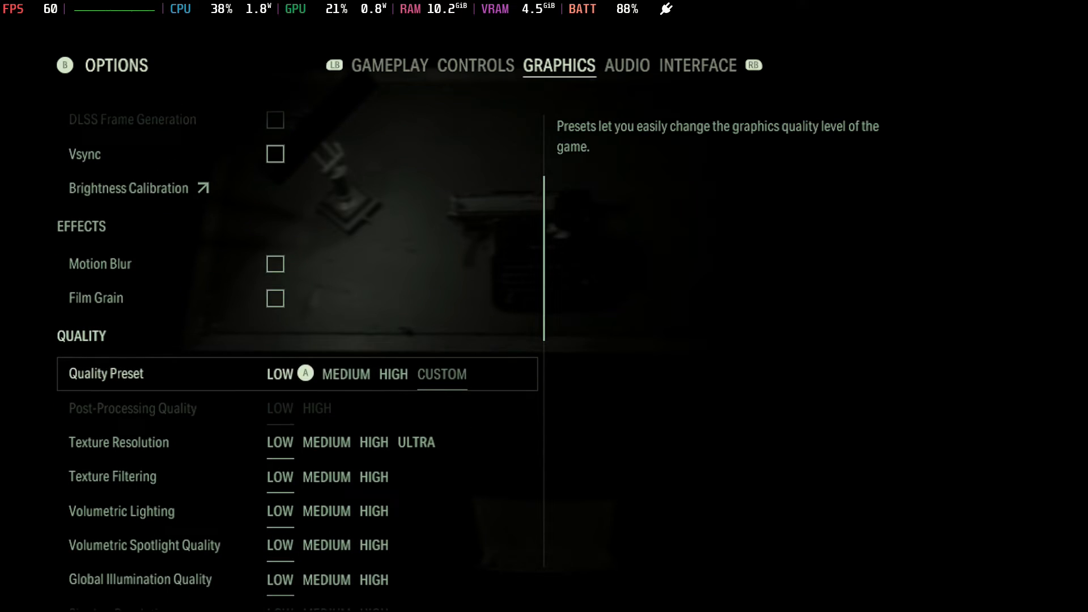
scroll("down", 3)
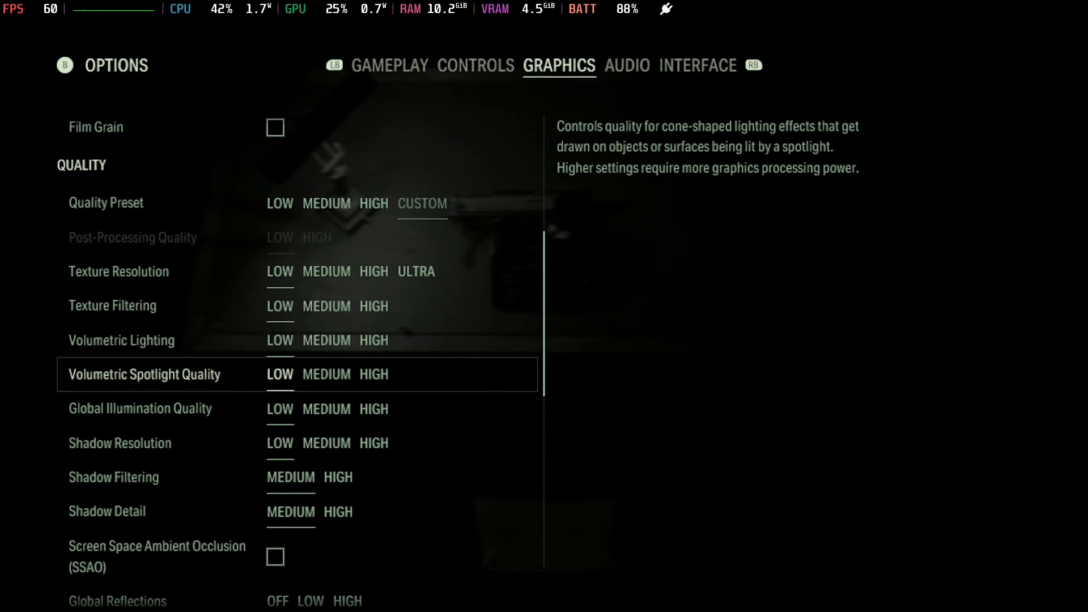
scroll("down", 3)
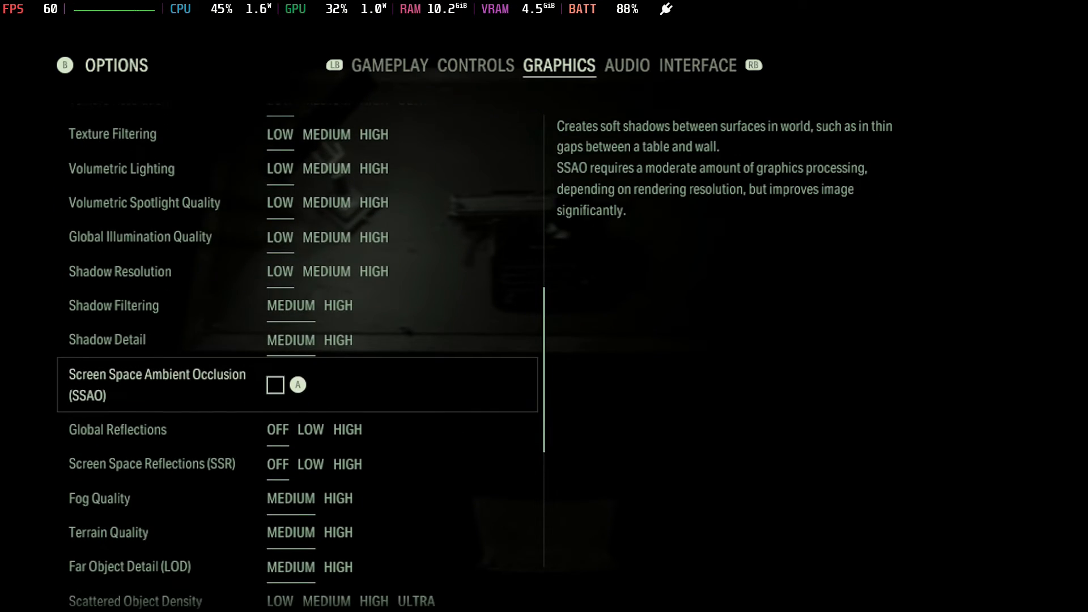
scroll("down", 3)
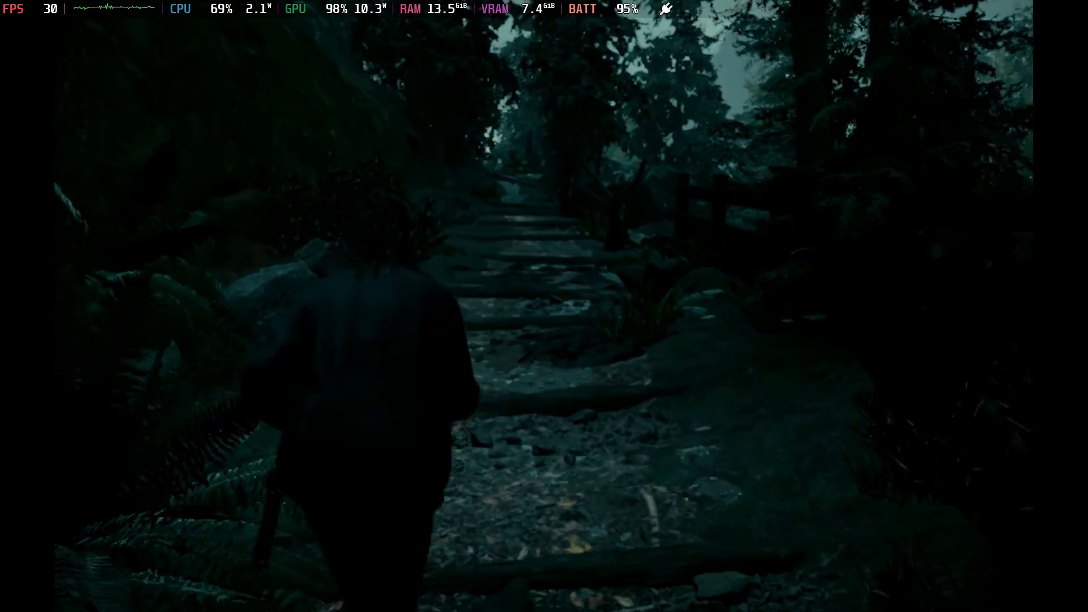
mouse_move(544, 306)
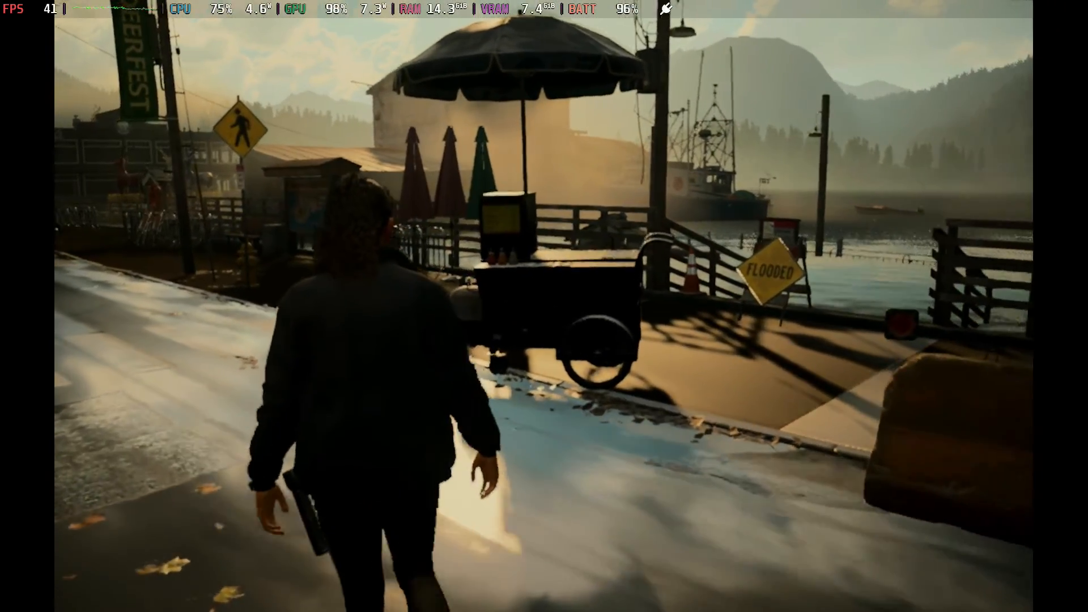
mouse_move(544, 306)
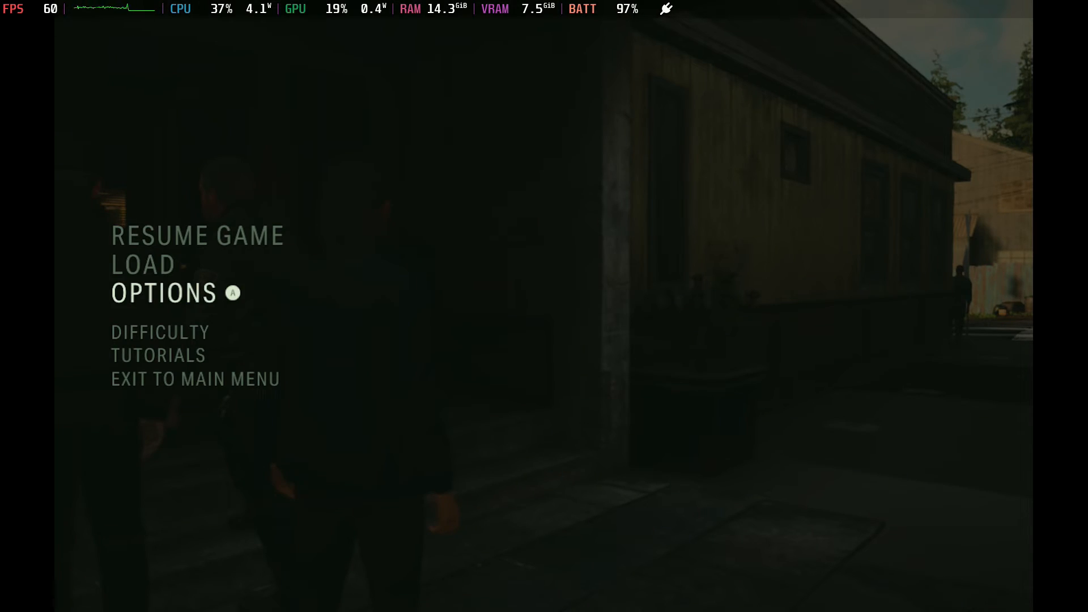
Step: Check the Load screen, back out, and choose Exit to Main Menu from the pause menu
left_click(143, 265)
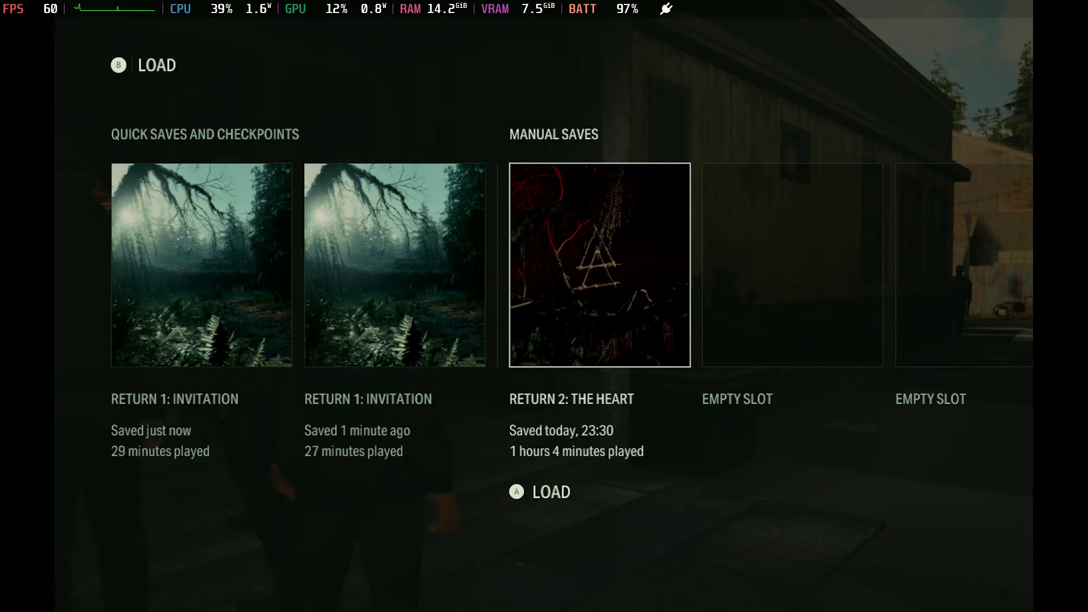
key("Escape")
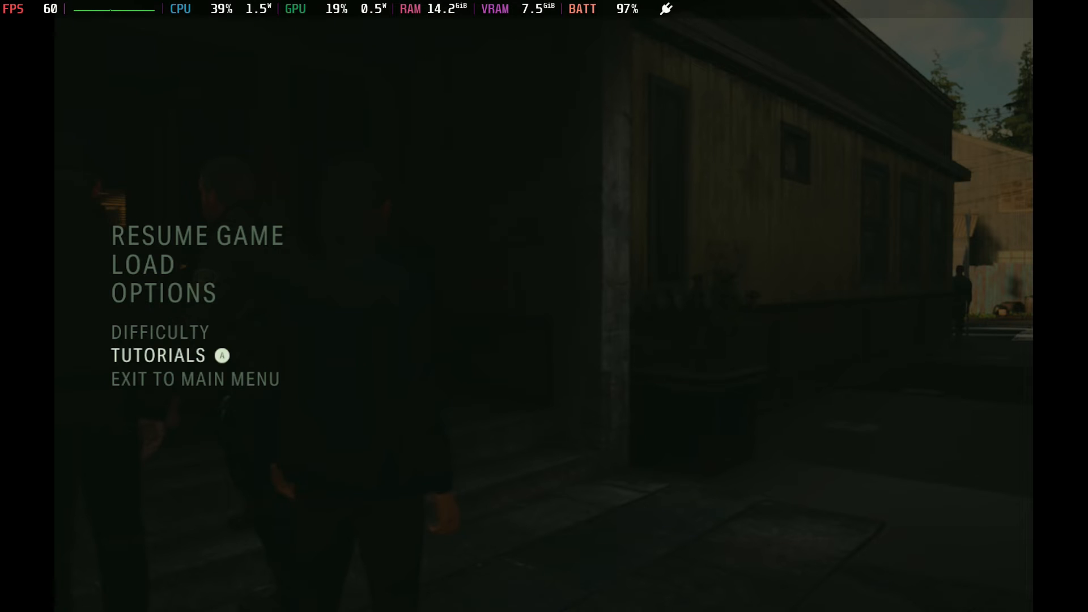
left_click(195, 379)
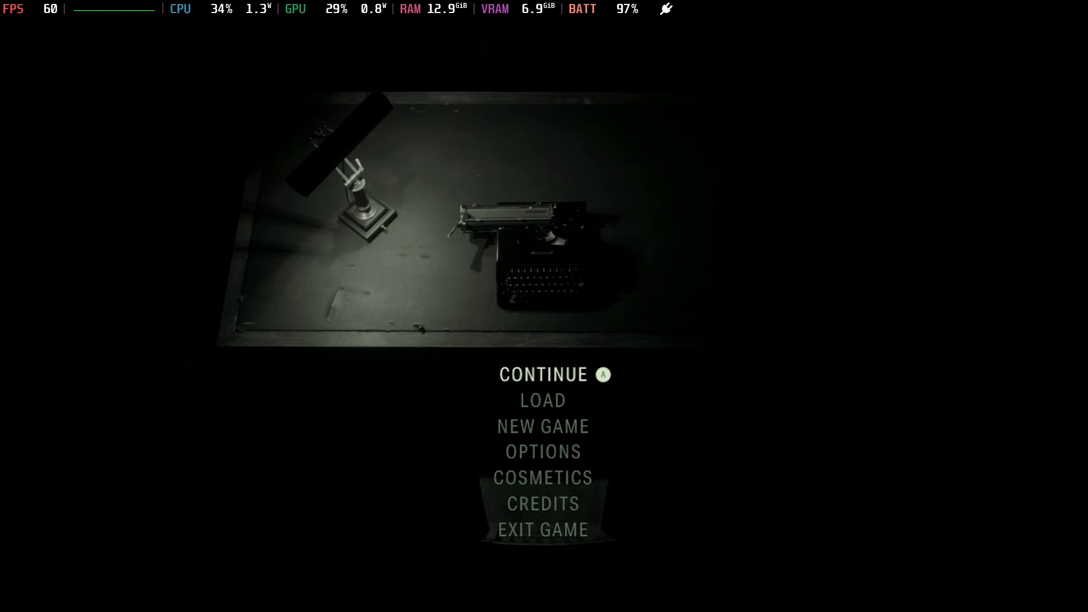
Step: Open the Load screen from the main menu, showing the Return 1 and Return 2 saves
left_click(544, 374)
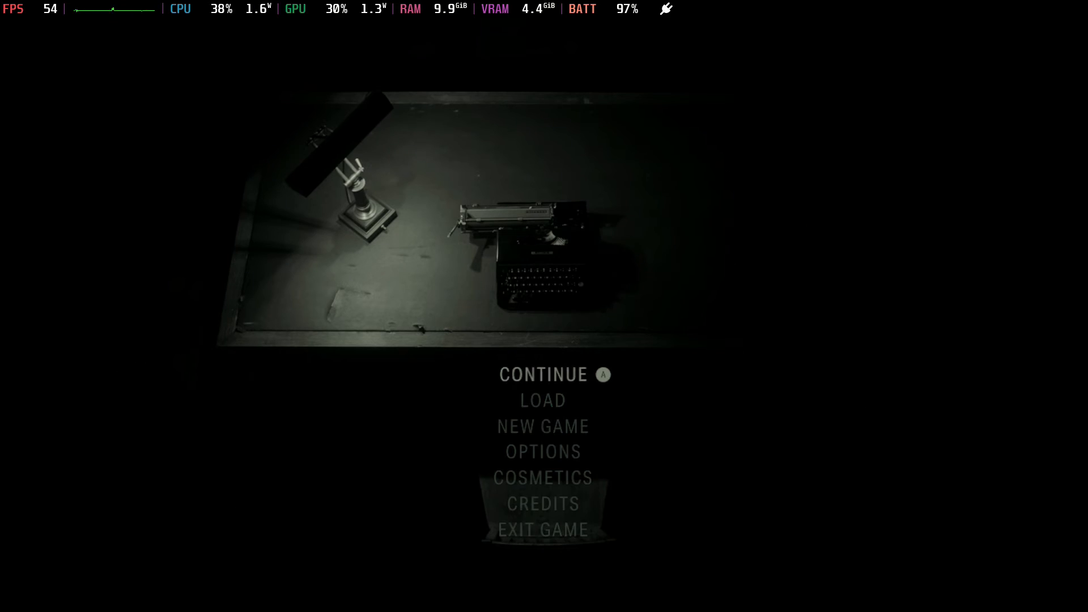
left_click(542, 401)
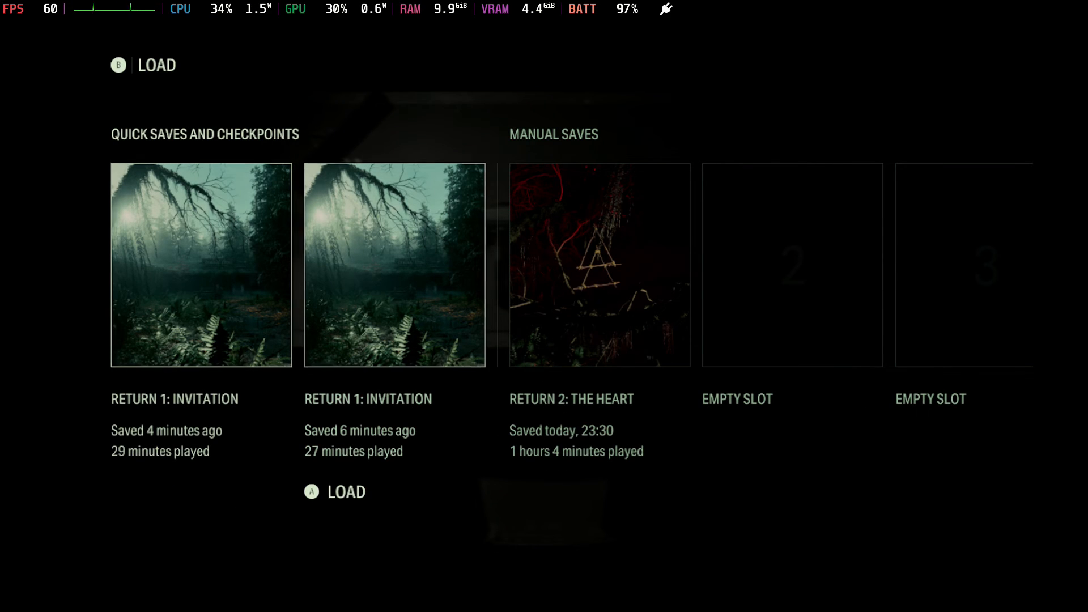